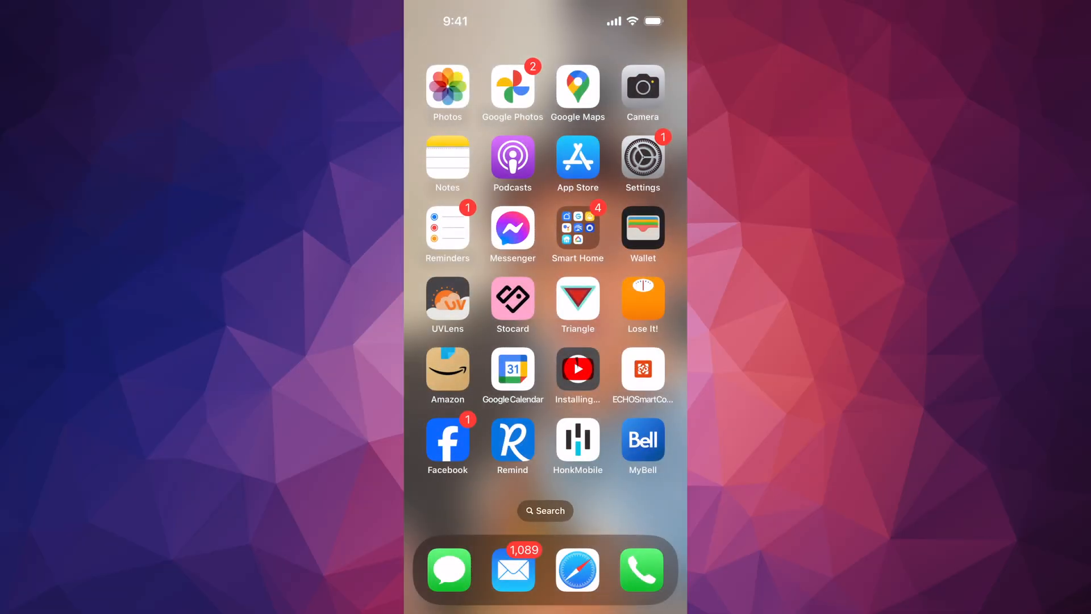
# - Launch the Settings app from the Home Screen
pyautogui.click(641, 164)
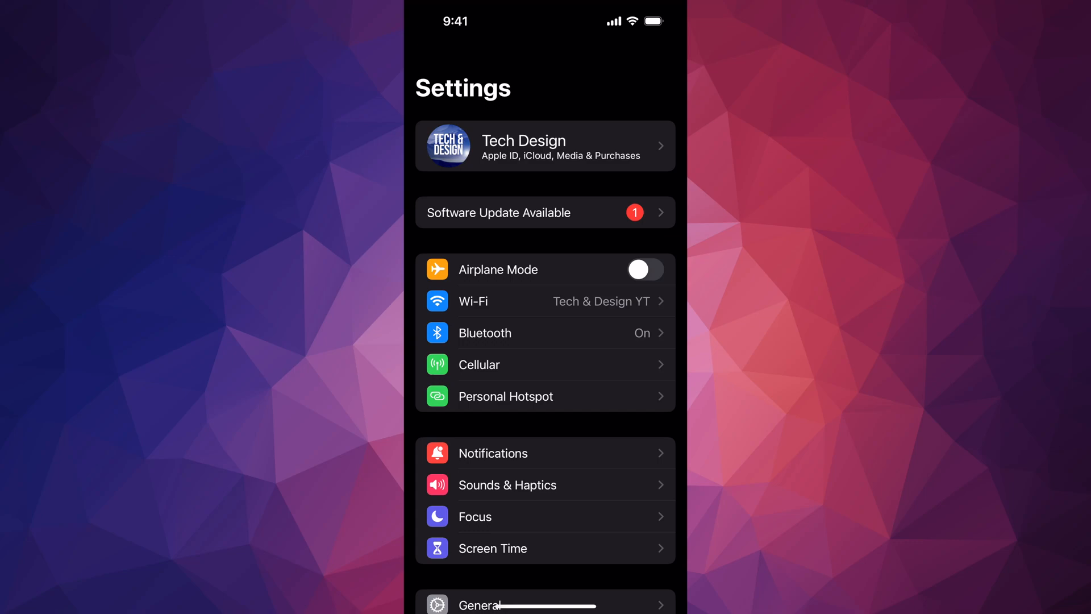
# - Scroll down and go into General to reach the iOS 17.4.1 Software Update page
pyautogui.scroll(-3)
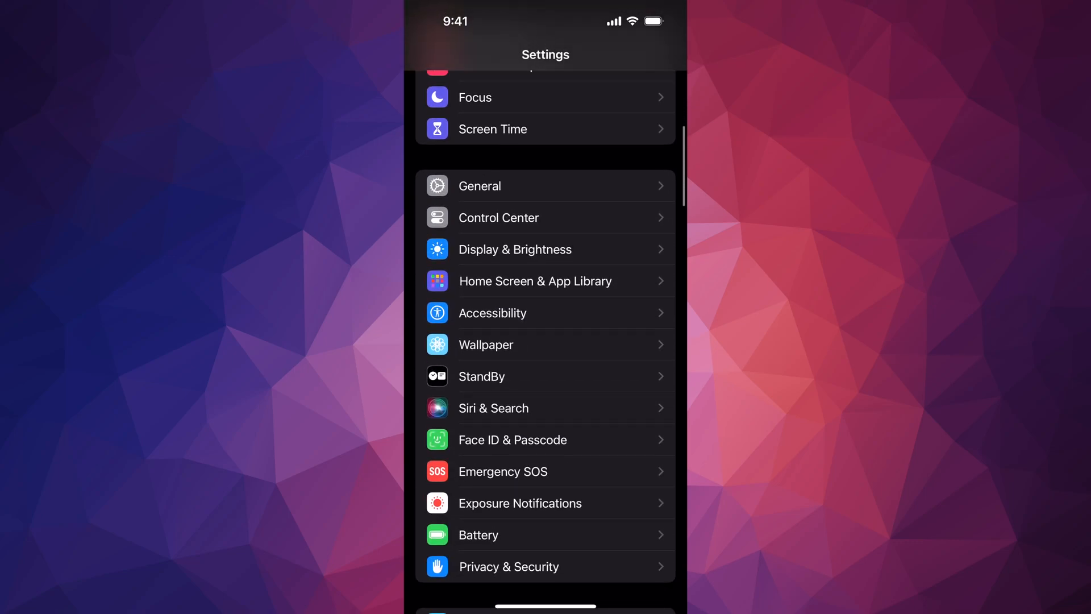
pyautogui.click(479, 185)
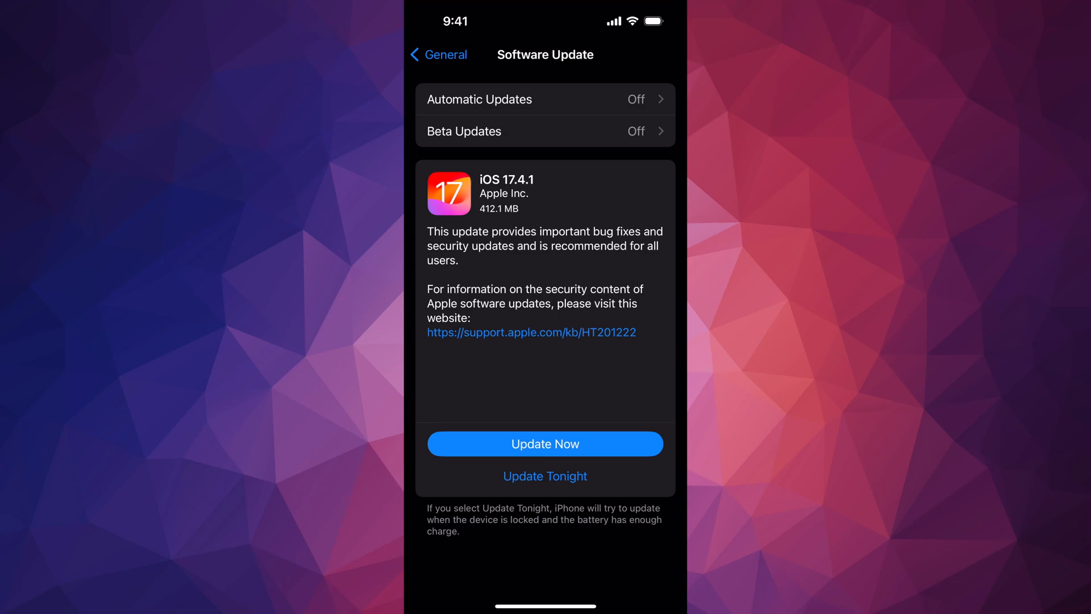
# - Choose Update Now on the iOS 17.4.1 update card
pyautogui.click(545, 444)
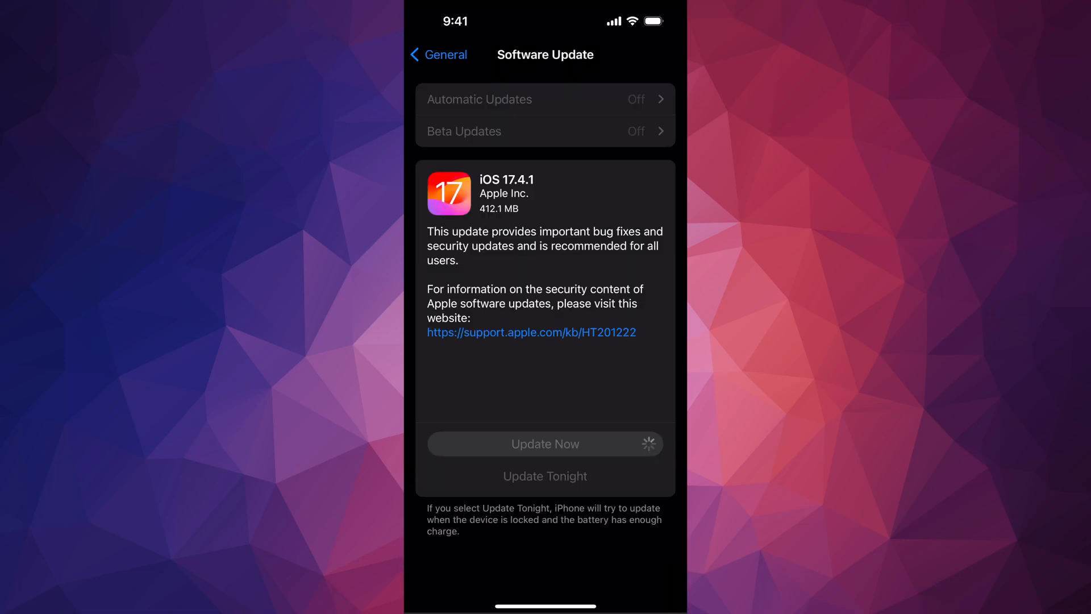
# - Let iOS 17.4.1 install, then recheck Software Update to confirm iOS is up to date
pyautogui.click(546, 443)
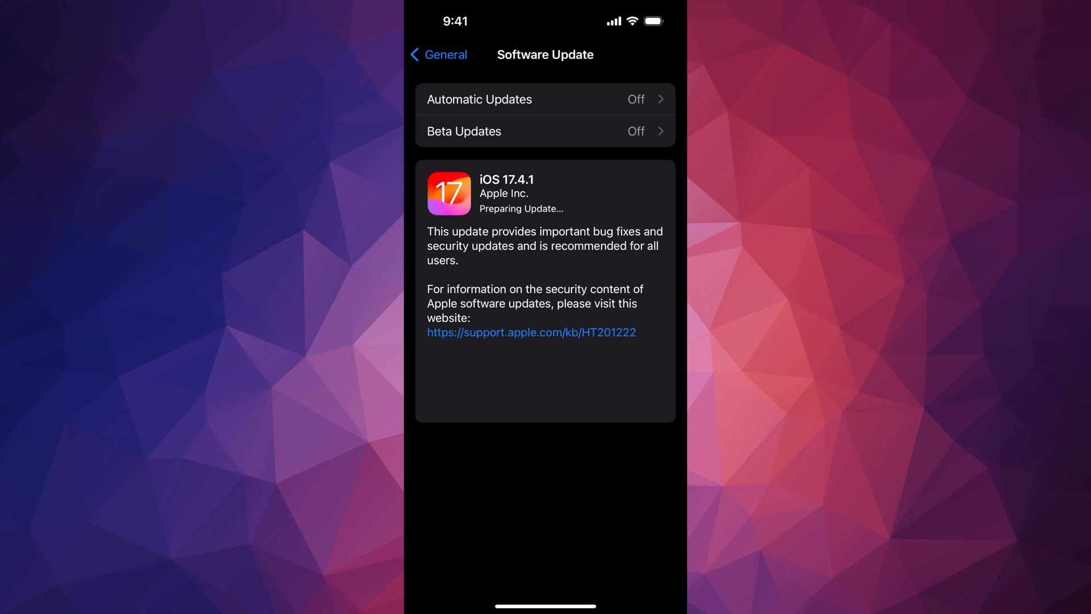
pyautogui.click(438, 55)
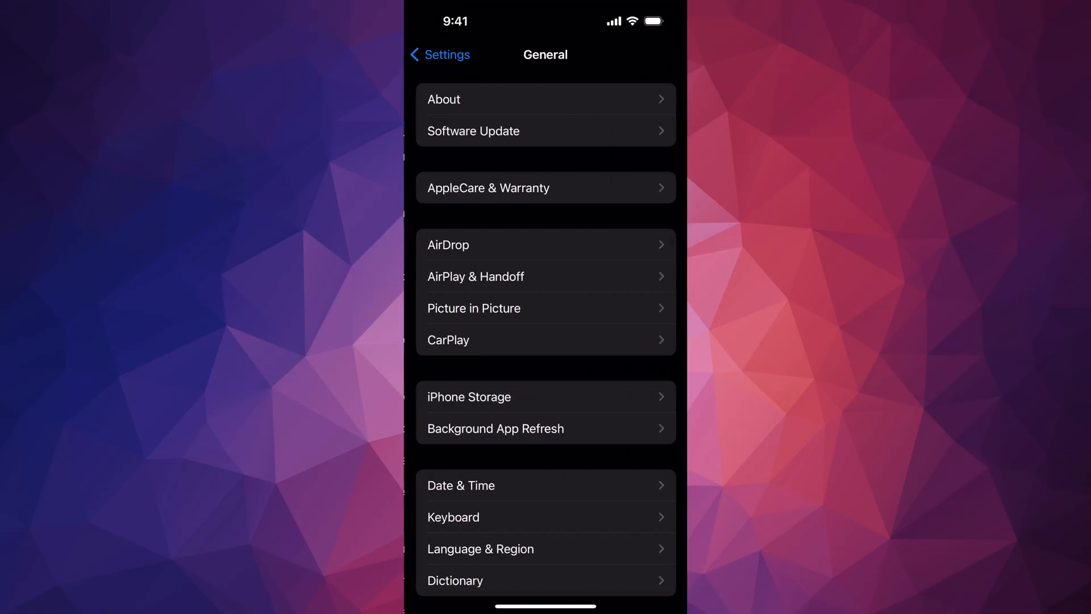
pyautogui.click(546, 131)
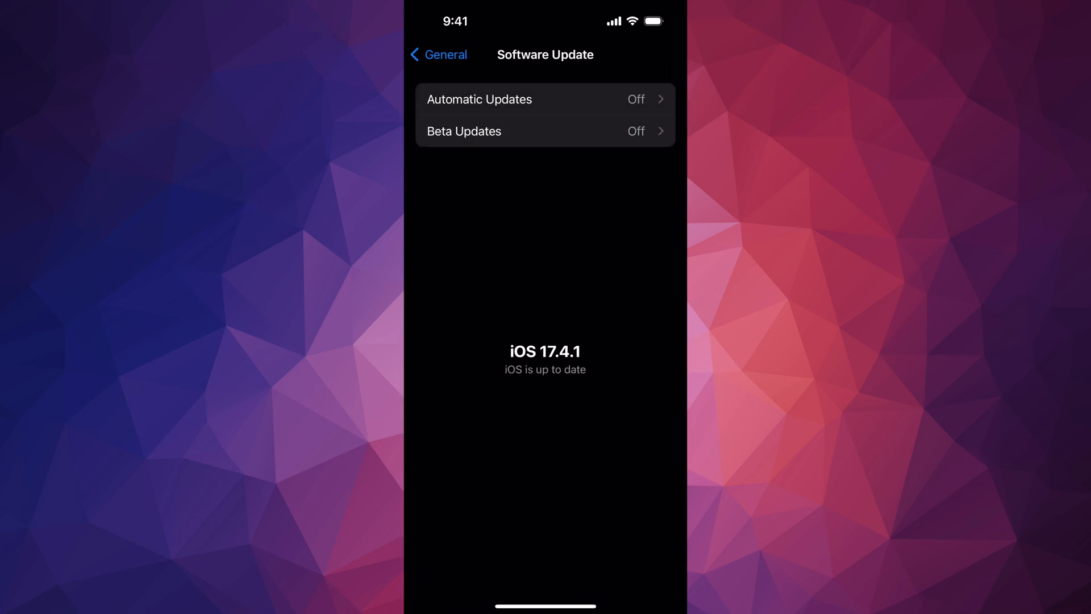